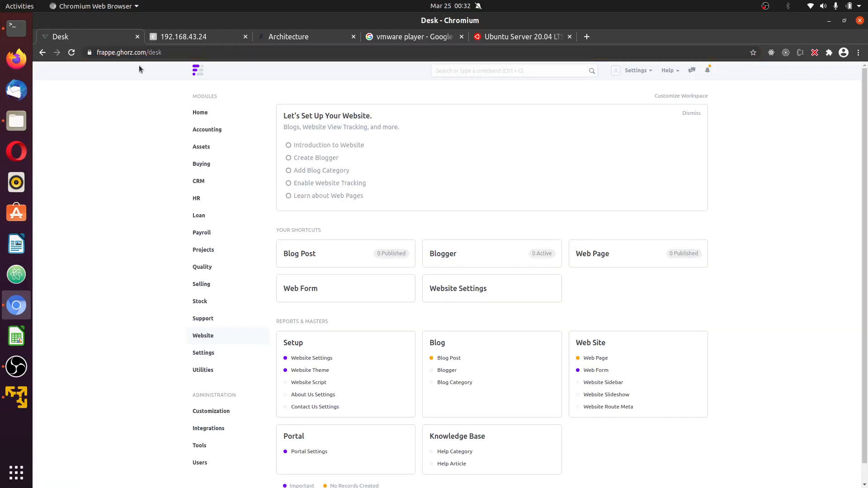
pyautogui.moveTo(734, 148)
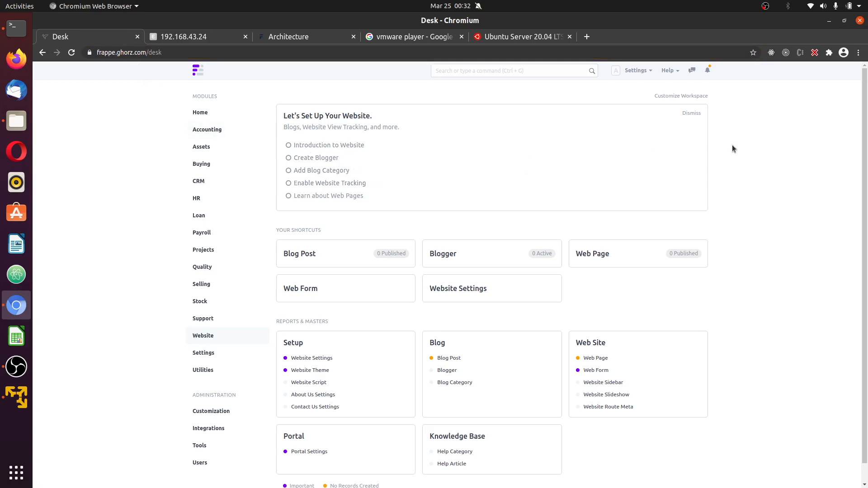
pyautogui.moveTo(746, 145)
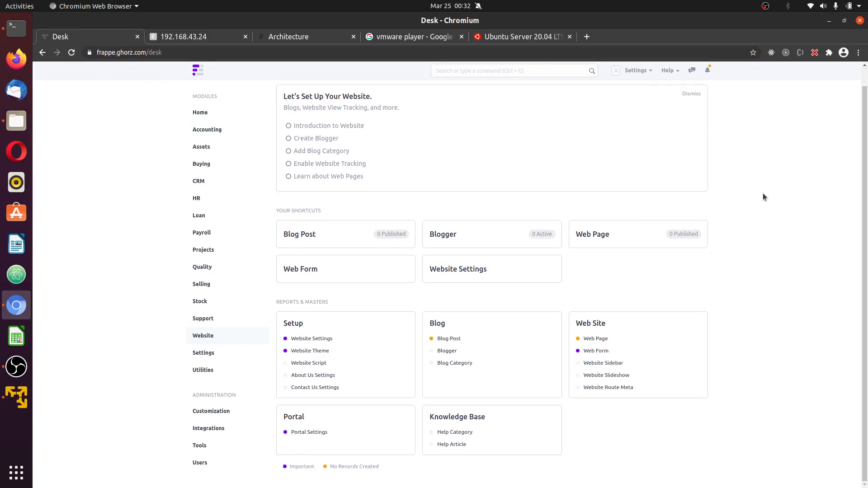
# - Dismiss the 'Let's Set Up Your Website' card on the Website workspace
pyautogui.click(690, 93)
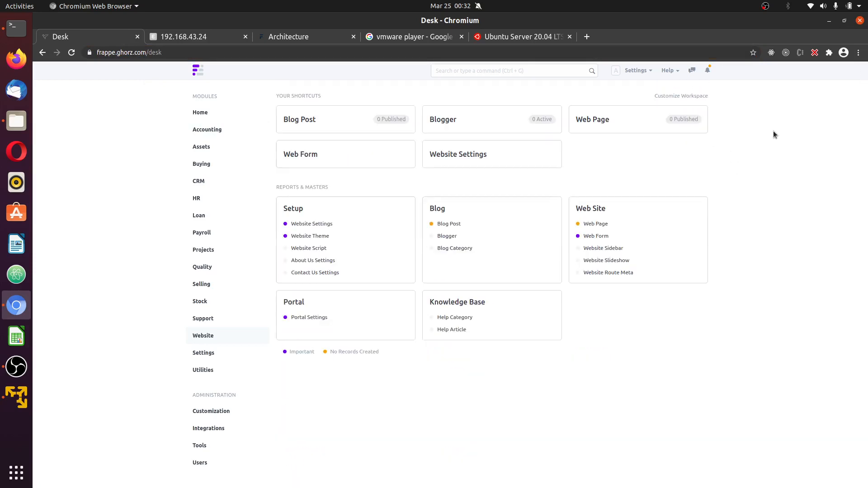
pyautogui.moveTo(16, 275)
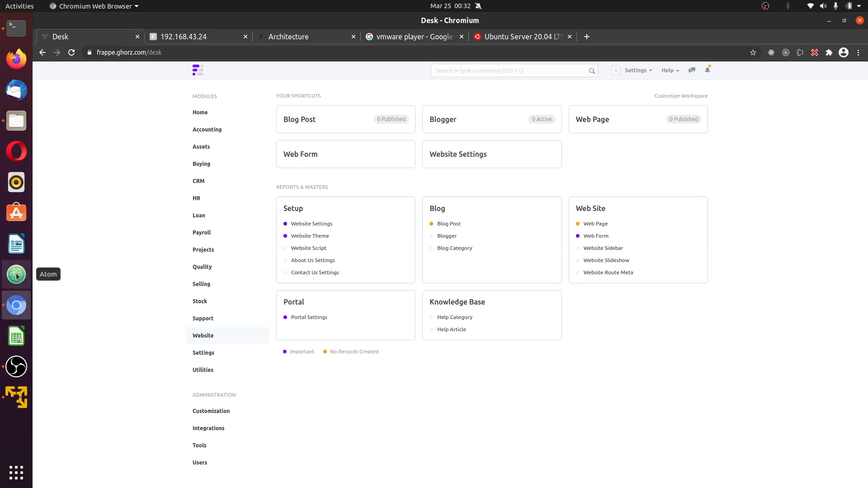
pyautogui.moveTo(16, 274)
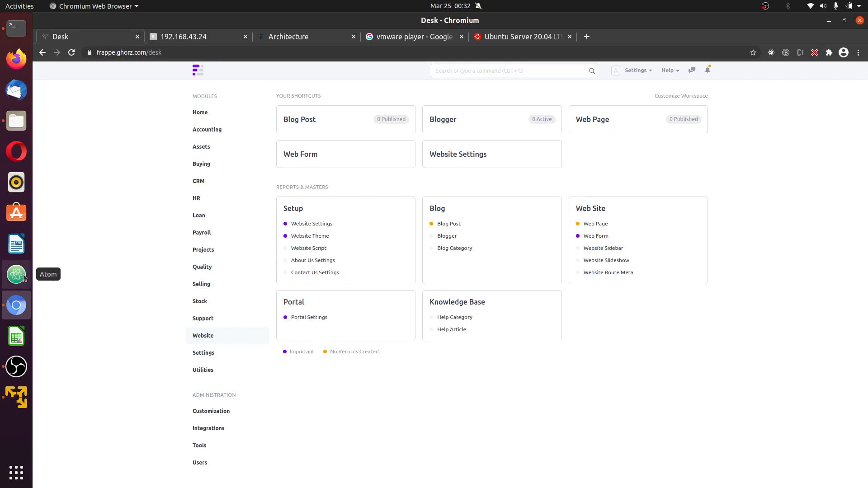
pyautogui.moveTo(59, 286)
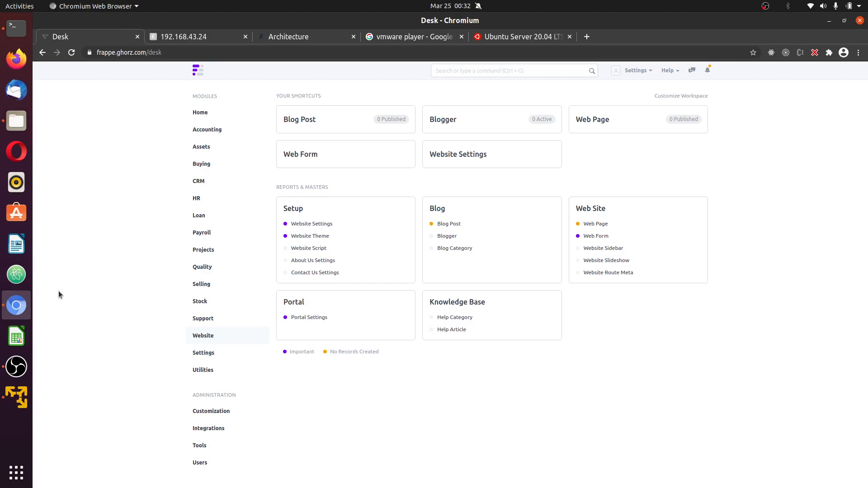
pyautogui.moveTo(393, 61)
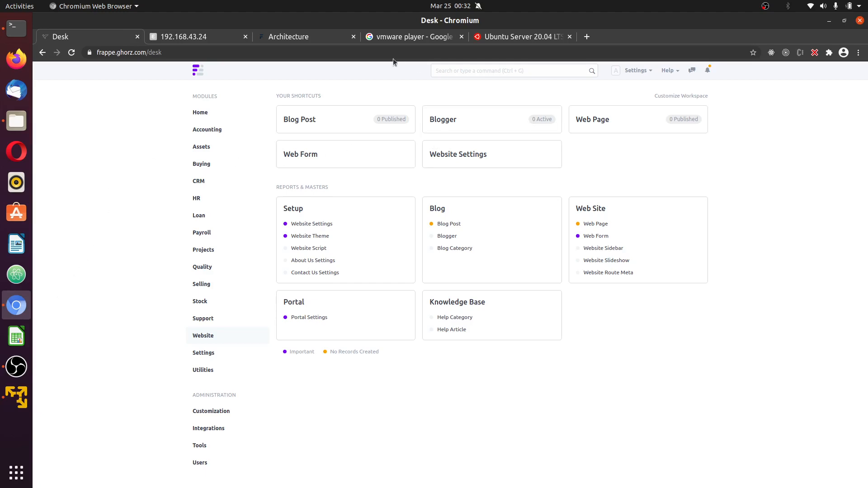
# - Check the VMware Player search results, then read through the Ubuntu Server 20.04 LTS article
pyautogui.click(409, 37)
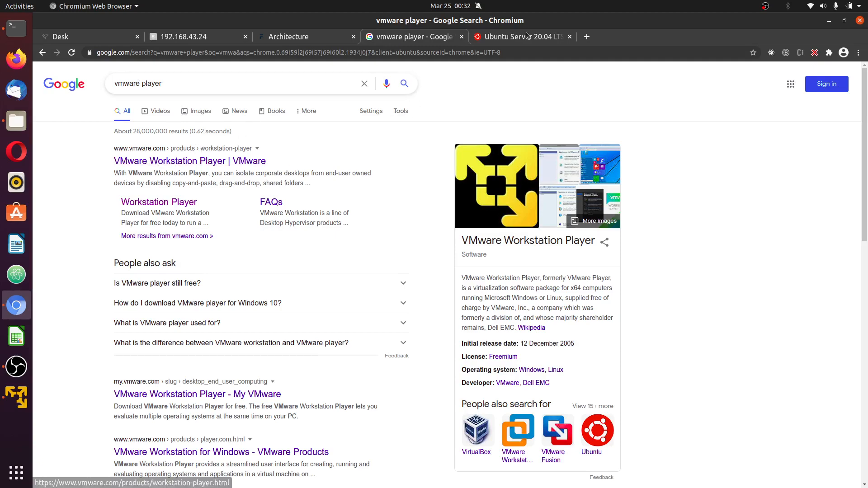
pyautogui.click(518, 36)
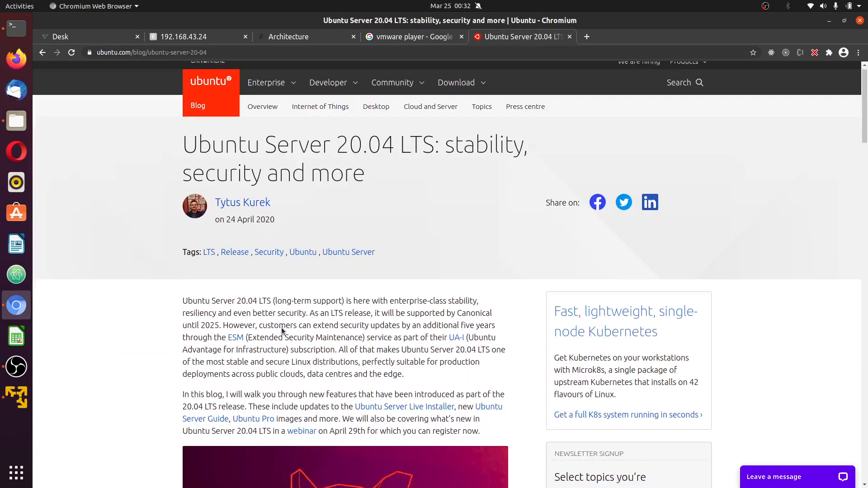
pyautogui.scroll(-3)
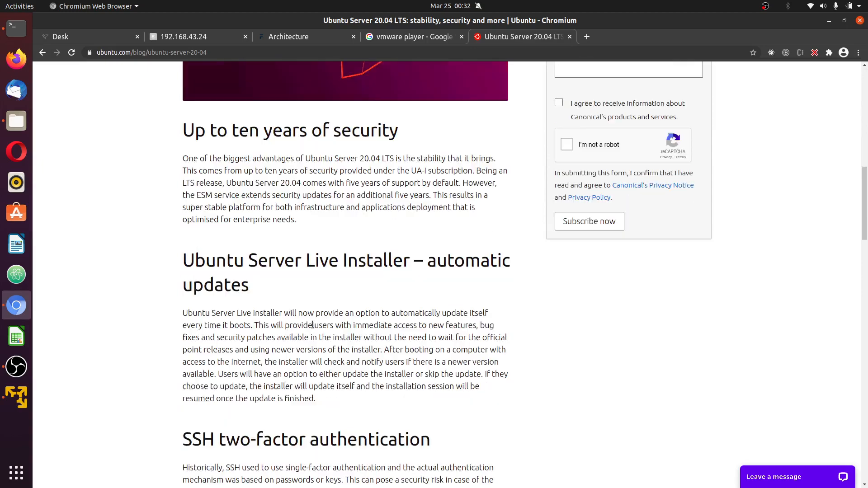
pyautogui.scroll(3)
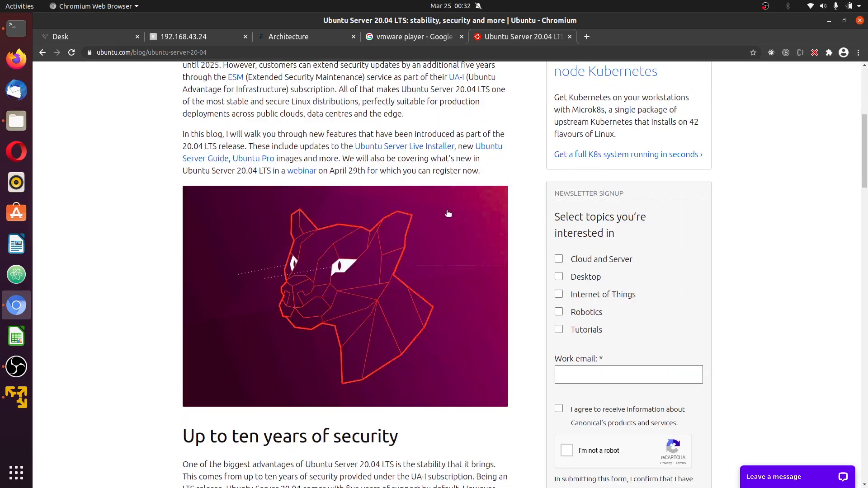
pyautogui.scroll(3)
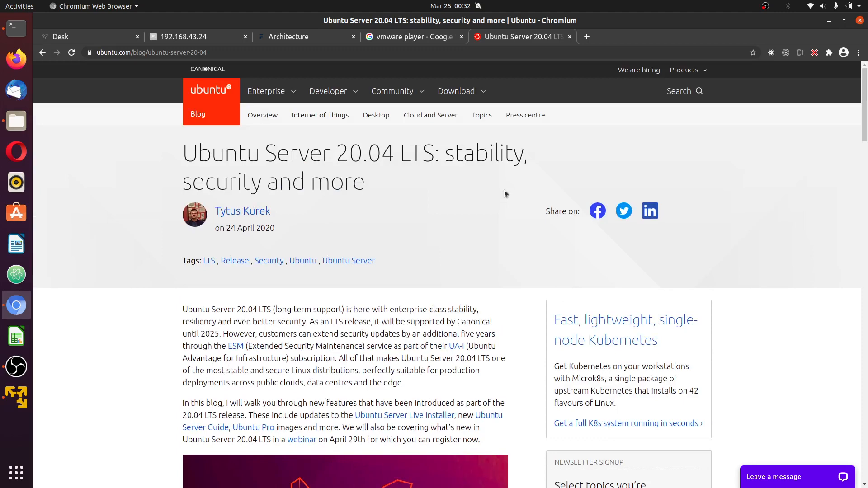
pyautogui.scroll(-3)
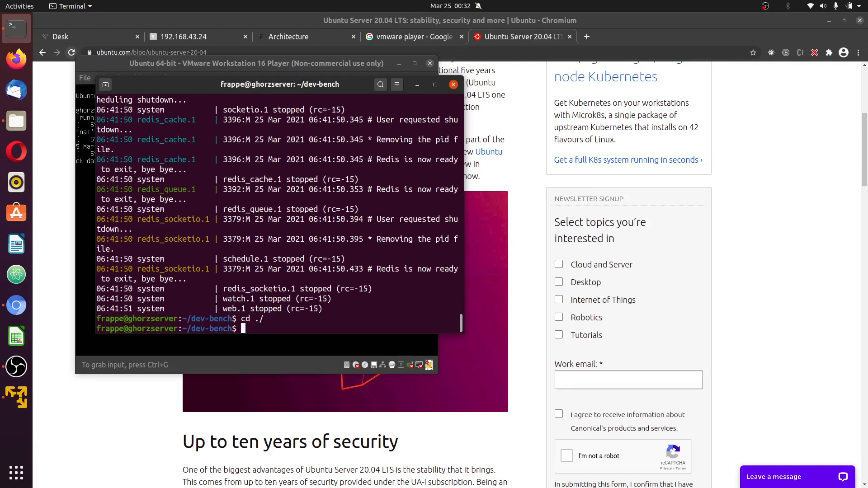
# - Move up a directory and change into the dev-bench folder under bench13
pyautogui.write('cd ..')
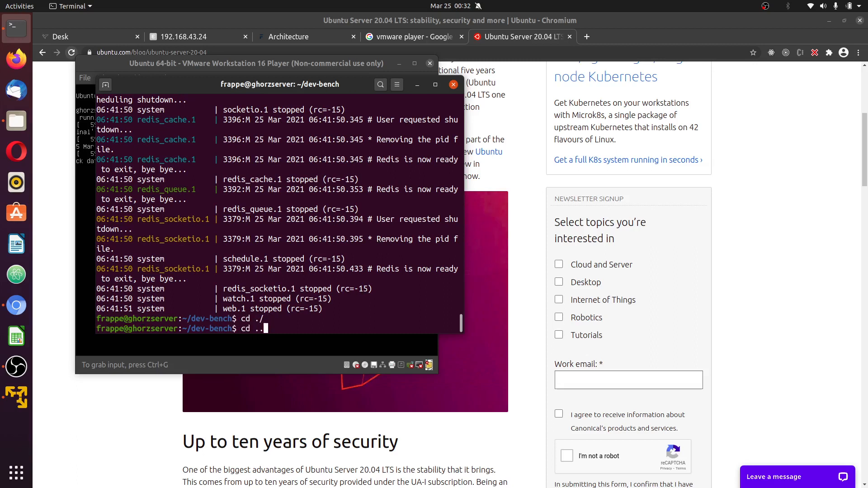
pyautogui.press('Return')
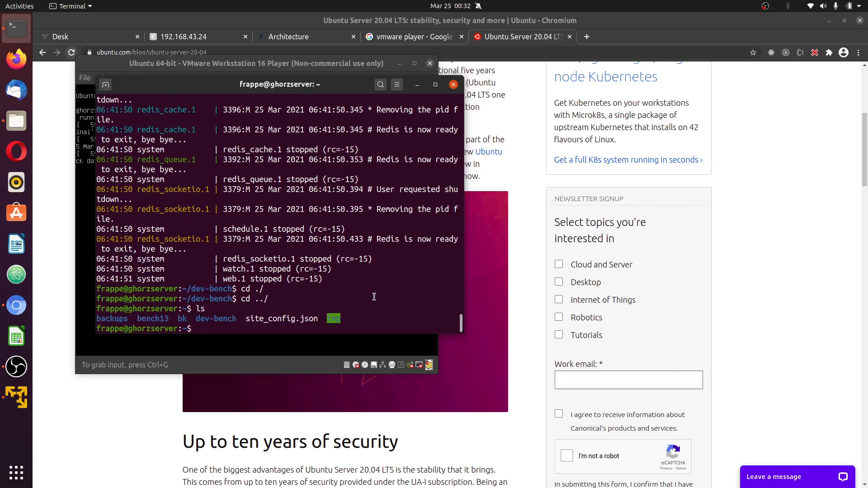
pyautogui.doubleClick(152, 319)
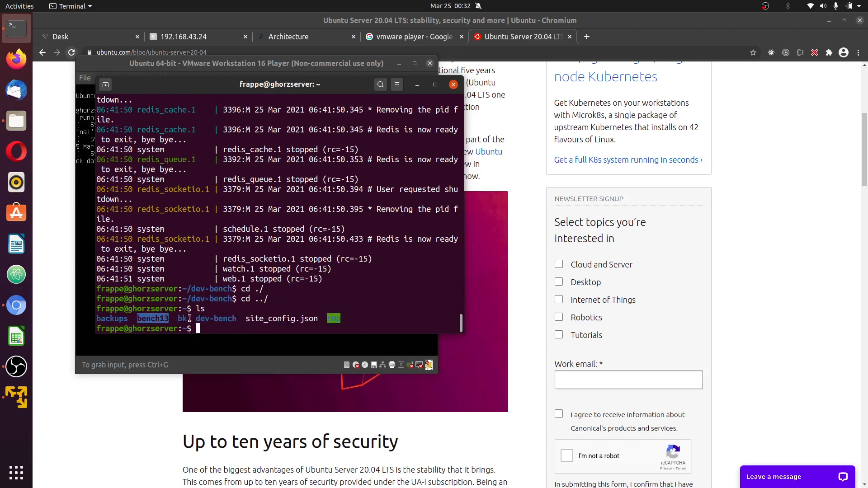
pyautogui.doubleClick(216, 319)
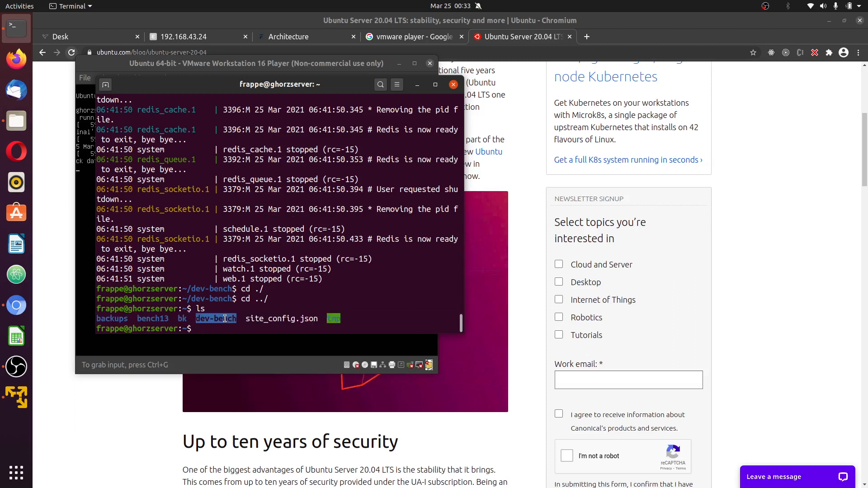
pyautogui.write('cd dev-bench/')
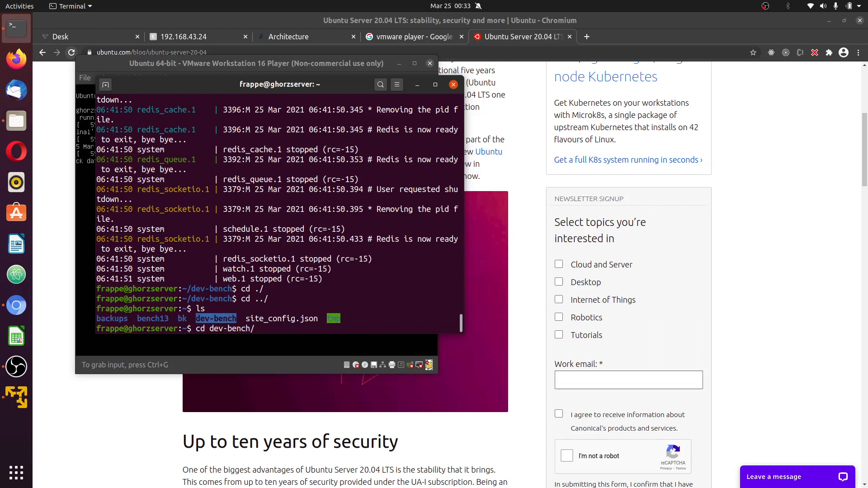
# - Run bench version showing ERPNext 13.0.0-beta.13 and Frappe 13.0.0-beta.11, then enter ip addr
pyautogui.write('bench$ bench')
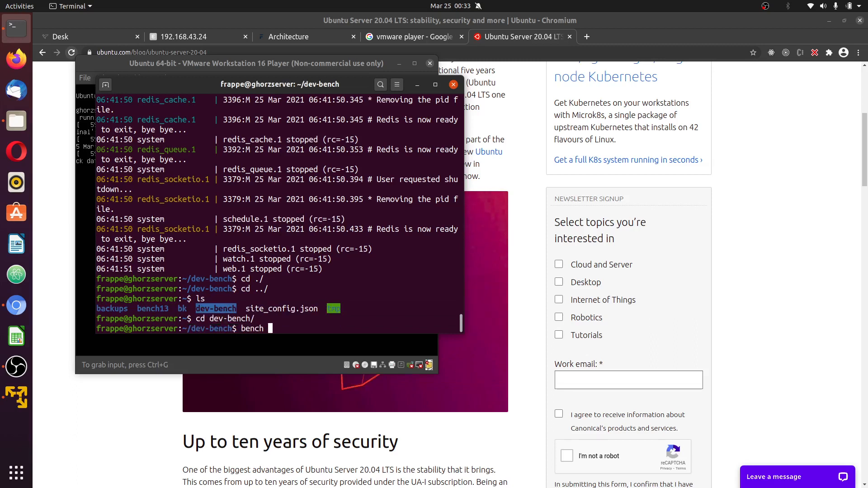
pyautogui.write('version')
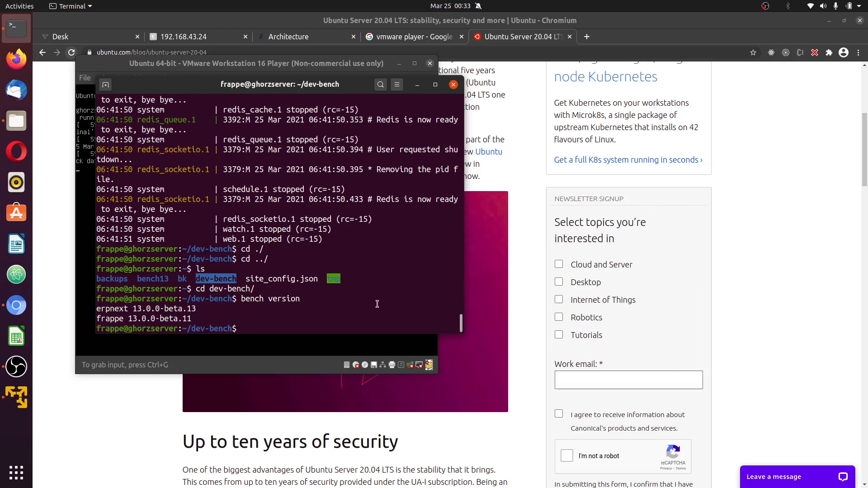
pyautogui.write('i')
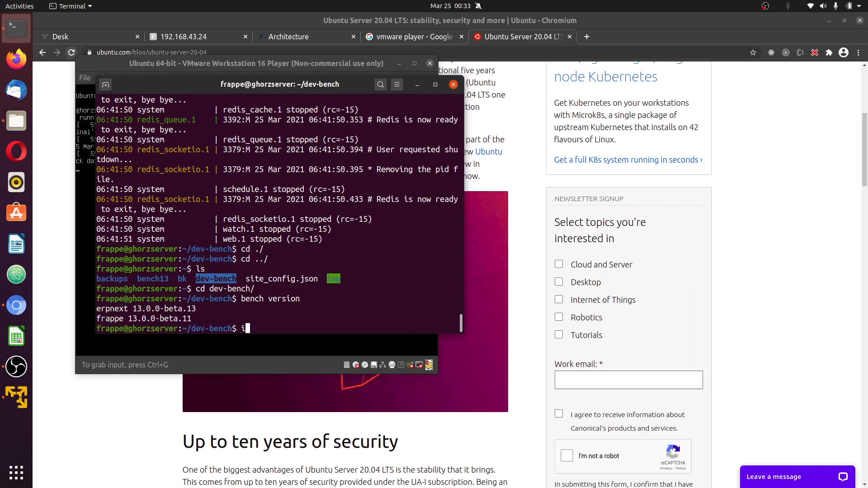
pyautogui.write('p addr show')
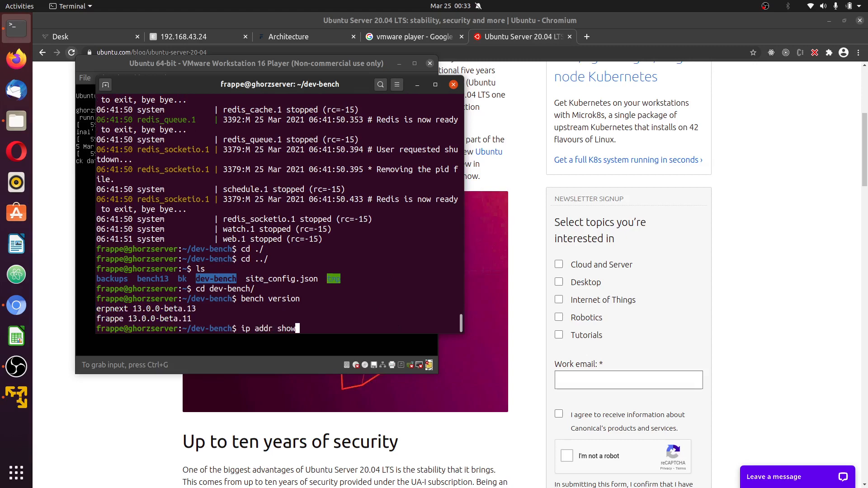
# - Show the VM address 192.168.43.24 and list the sites folder containing dev.local
pyautogui.press('Return')
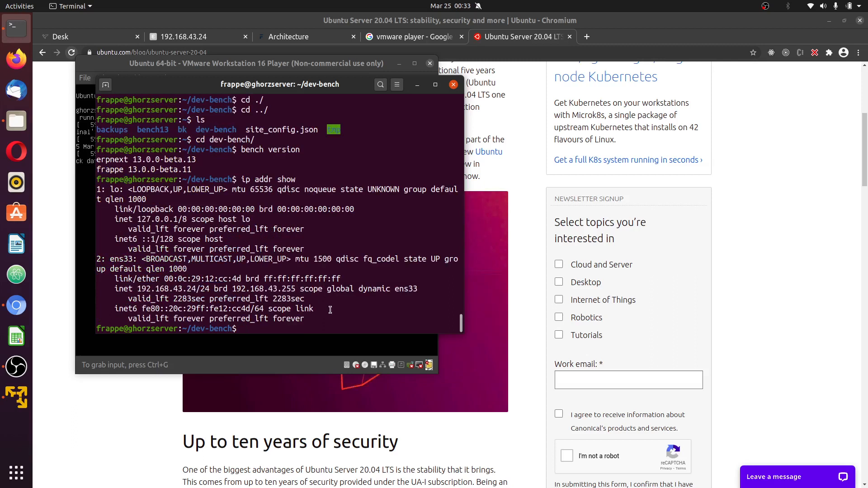
pyautogui.write('ls sites/')
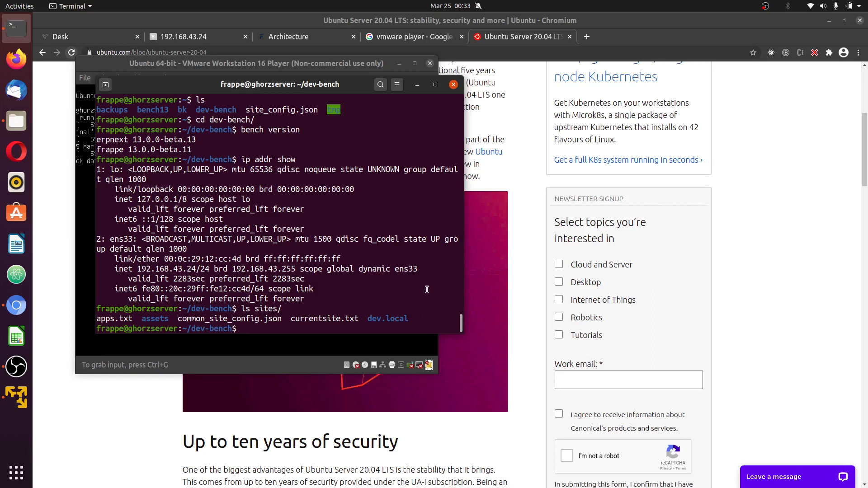
# - Try bench start and sudo bench disable-production, then list all bench commands with bench --help
pyautogui.write('bench')
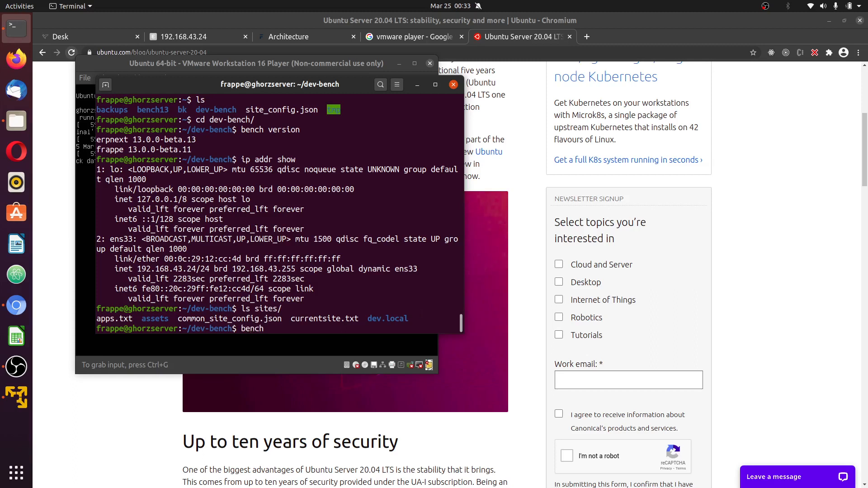
pyautogui.write('start')
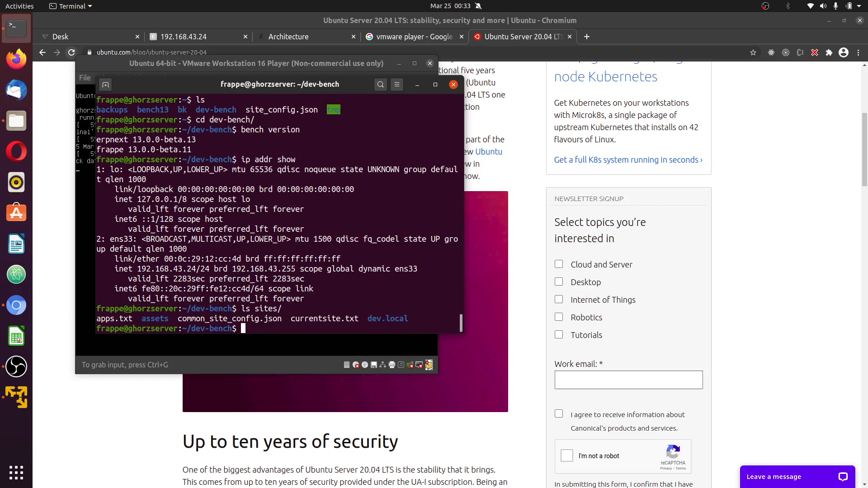
pyautogui.write('sudo bench')
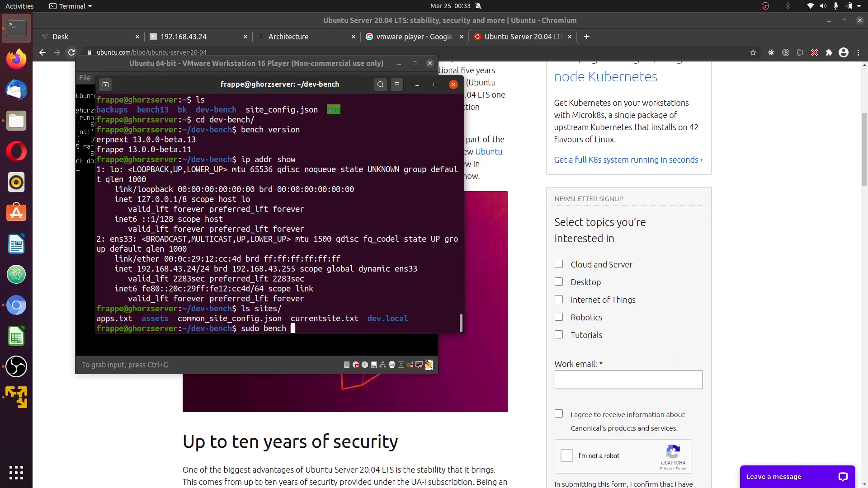
pyautogui.write('diasble')
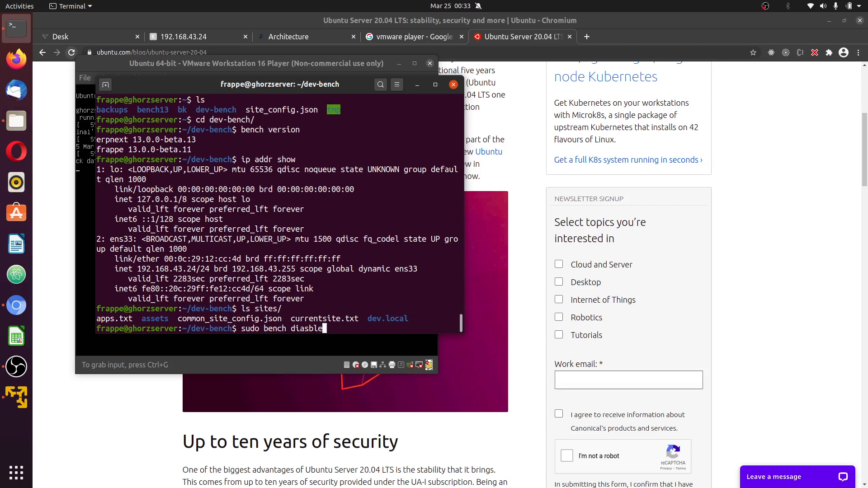
pyautogui.write('-prodcuto')
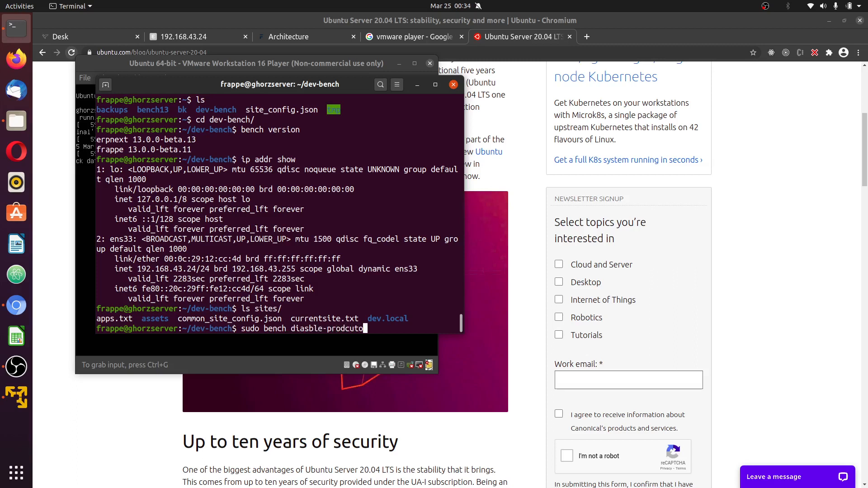
pyautogui.write('n')
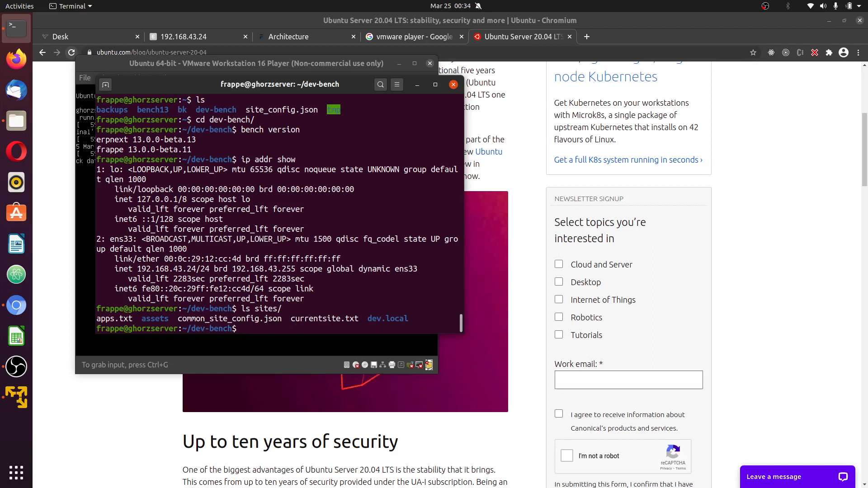
pyautogui.write('bench --')
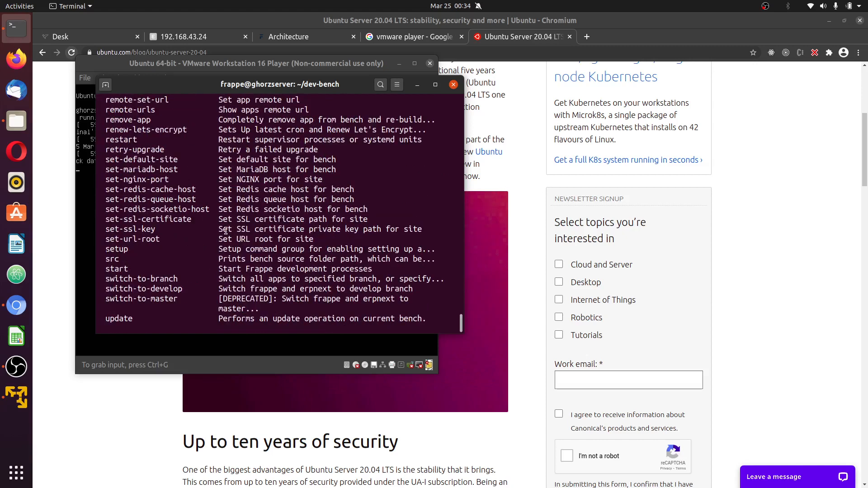
pyautogui.scroll(-3)
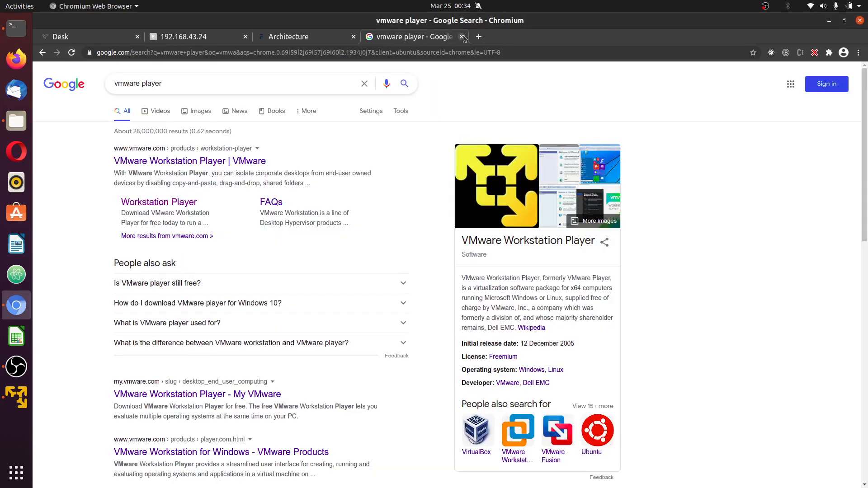
# - Close the VMware Player search tab and select the unreachable 192.168.43.24:8002 address
pyautogui.click(463, 36)
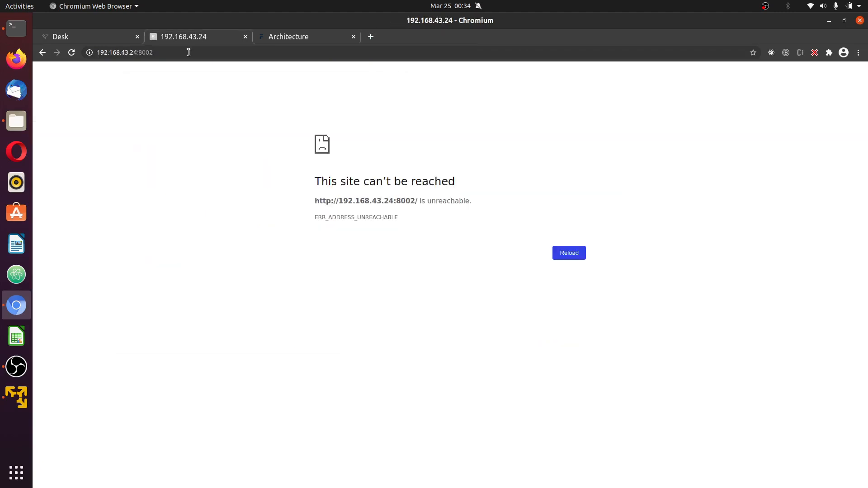
pyautogui.click(12, 28)
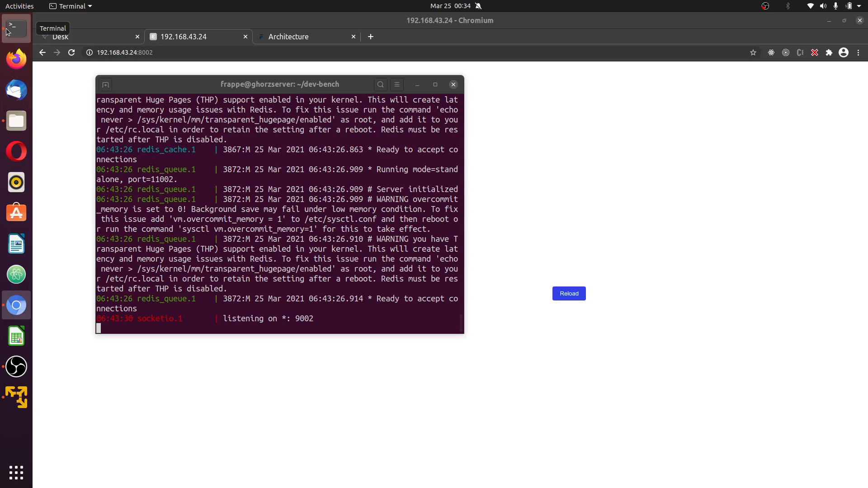
# - Run bench start in Terminal so the Frappe login page loads at 192.168.43.24:8002
pyautogui.click(569, 293)
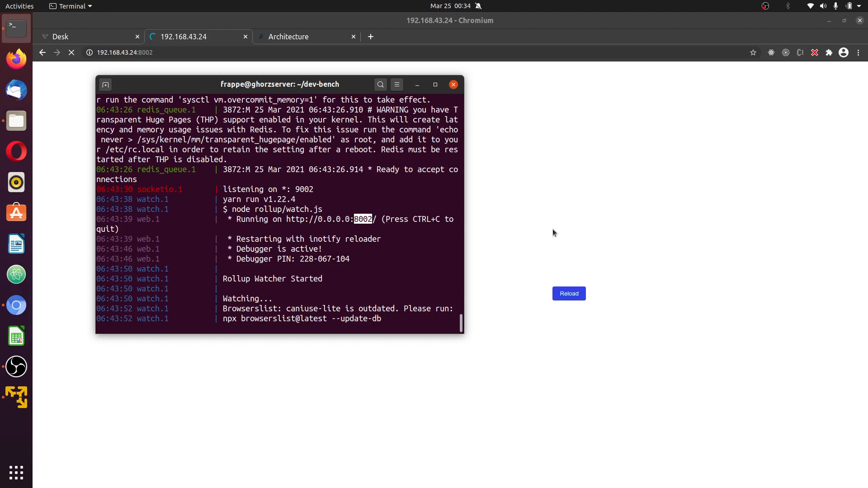
pyautogui.click(568, 293)
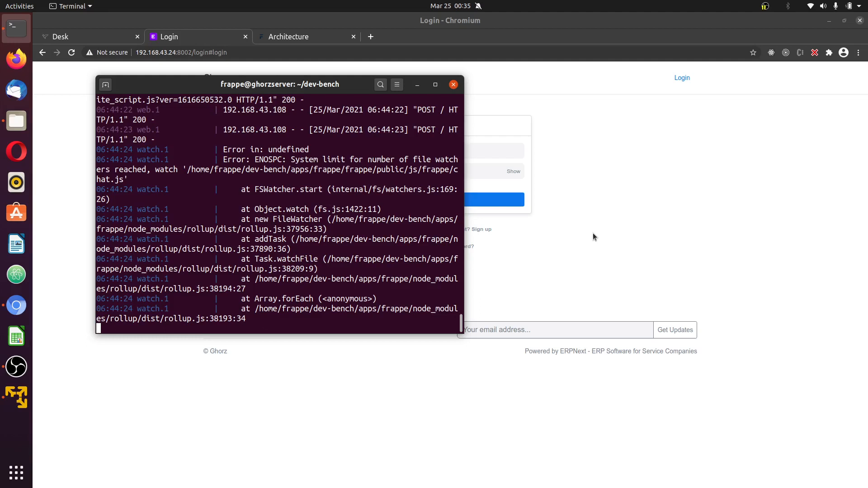
# - Submit the login and cancel the print dialog to reach the ERPNext Desk home page
pyautogui.press('ctrl+p')
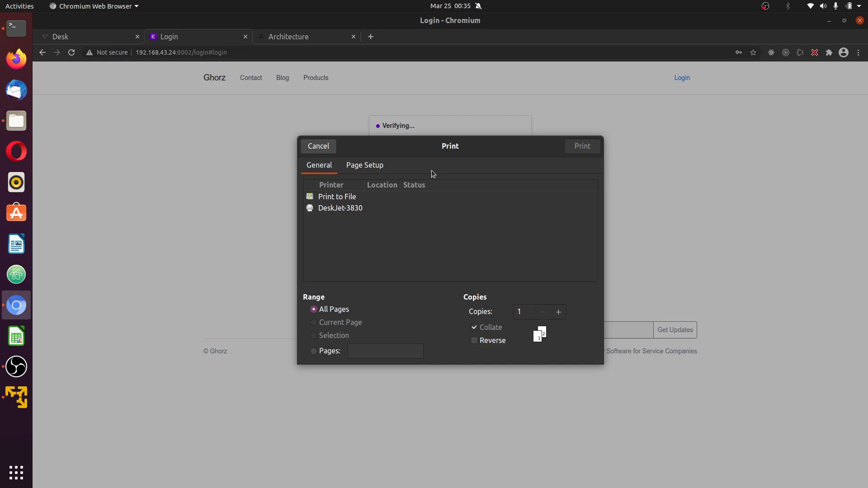
pyautogui.click(317, 147)
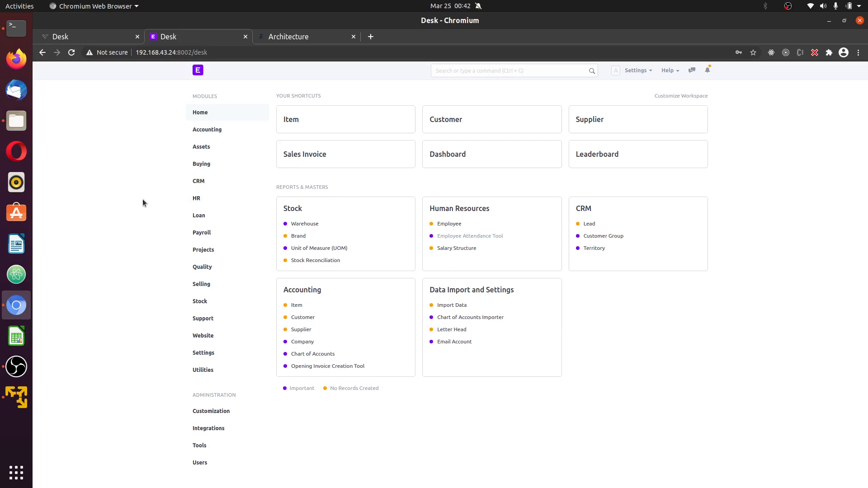
pyautogui.moveTo(314, 260)
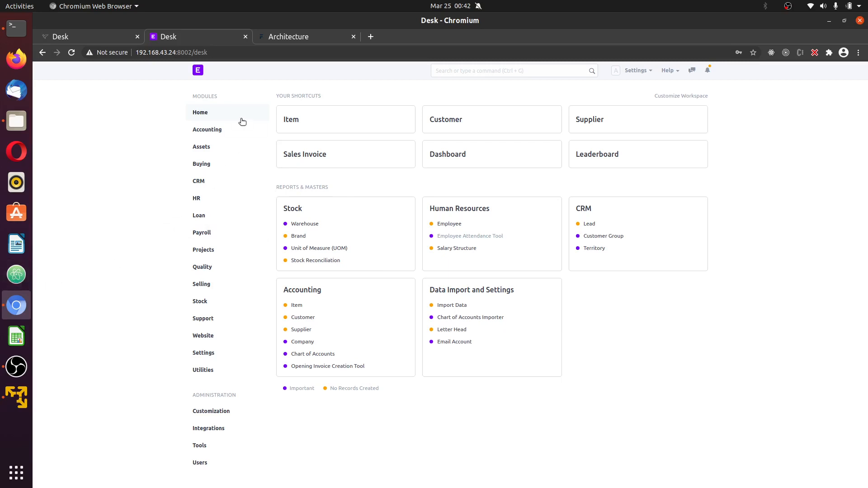
pyautogui.moveTo(663, 229)
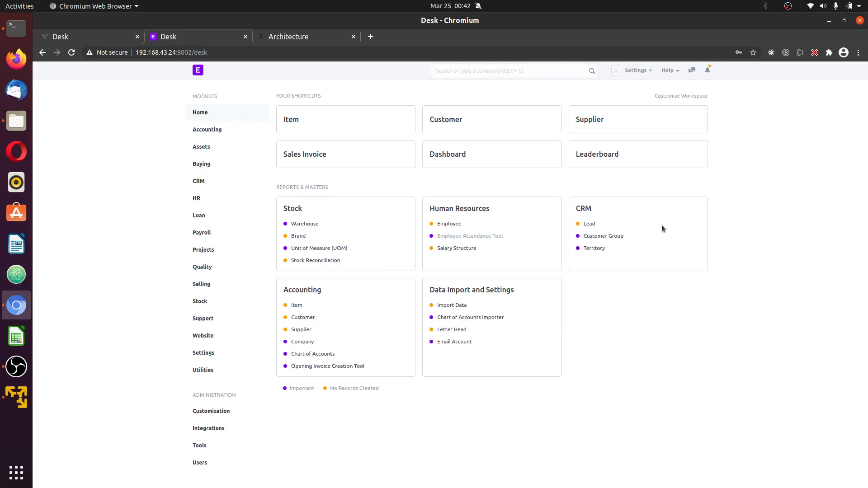
pyautogui.moveTo(732, 199)
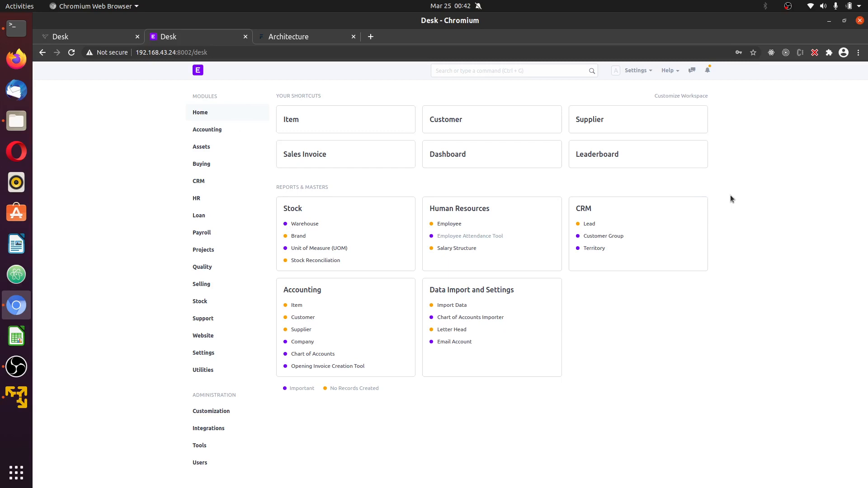